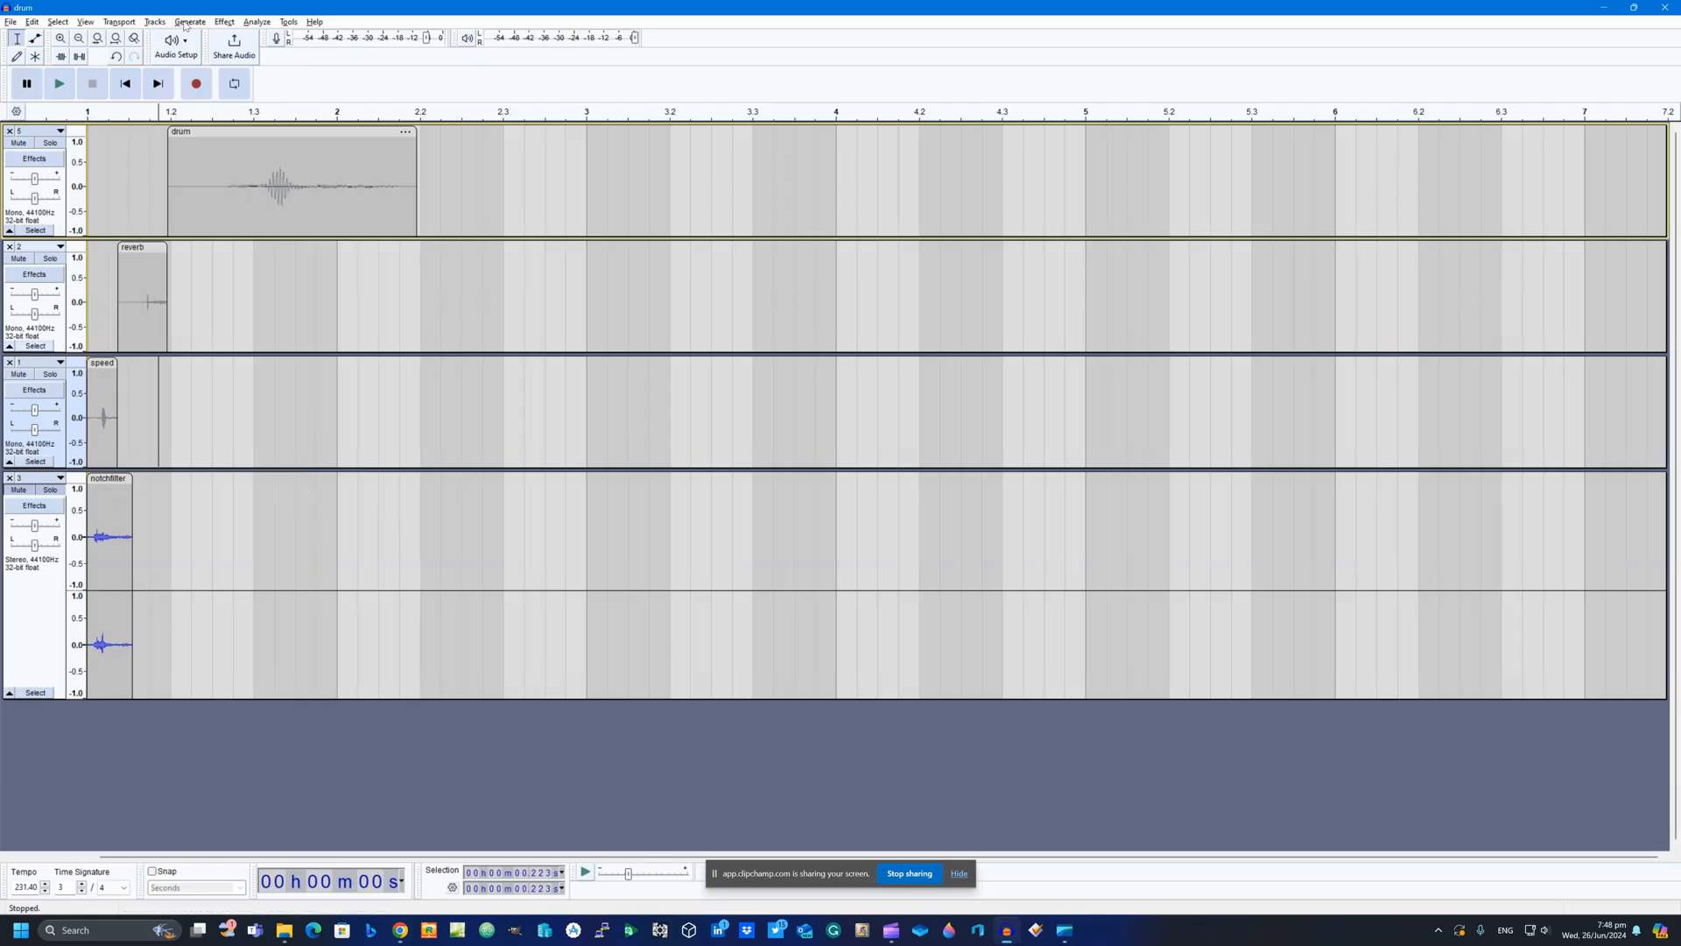
- Add a stereo track holding the speed clip then the drum clip, named A
{"action": "left_click", "coordinate": [189, 21]}
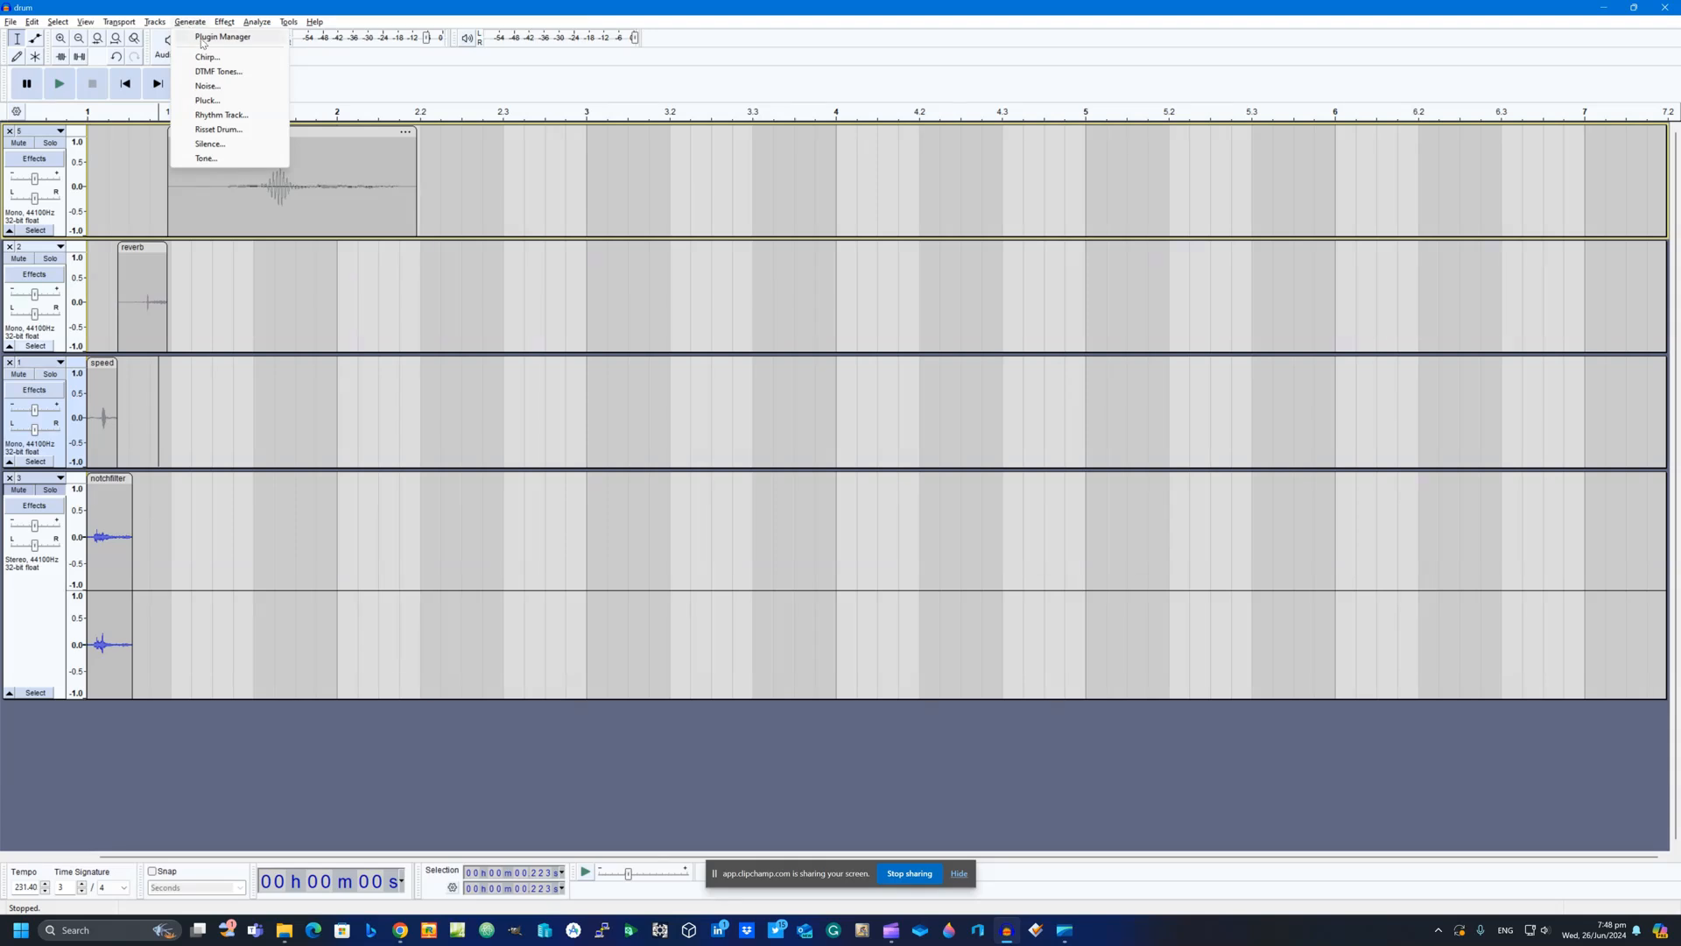
{"action": "left_click", "coordinate": [154, 21]}
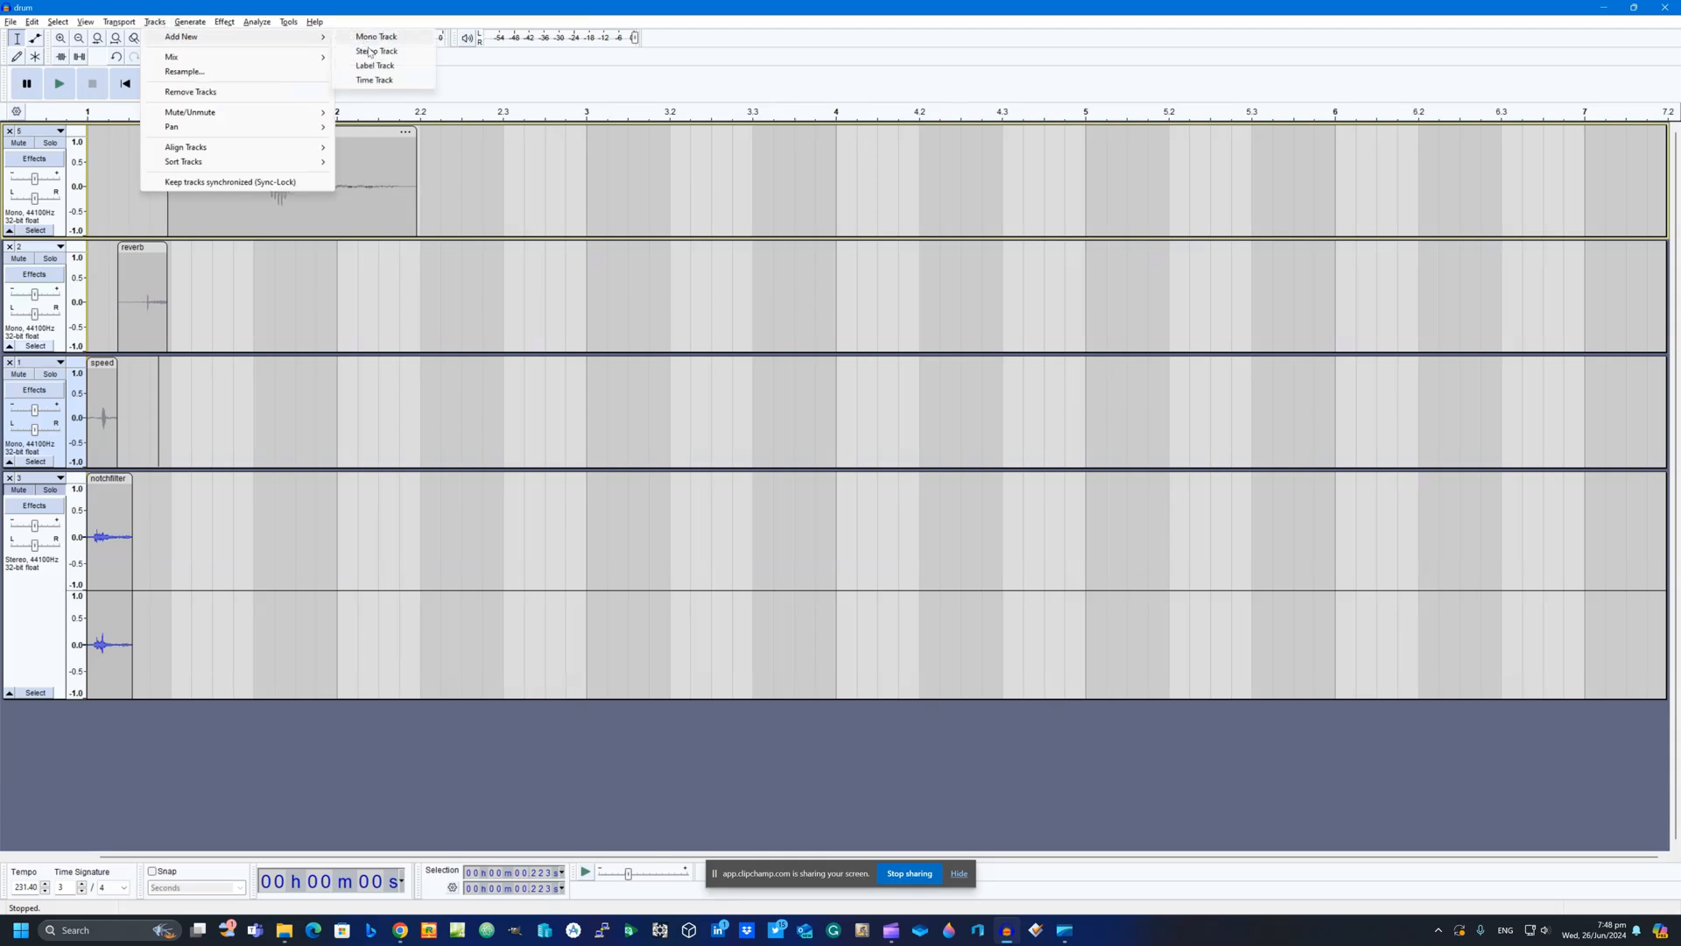
{"action": "left_click", "coordinate": [377, 51]}
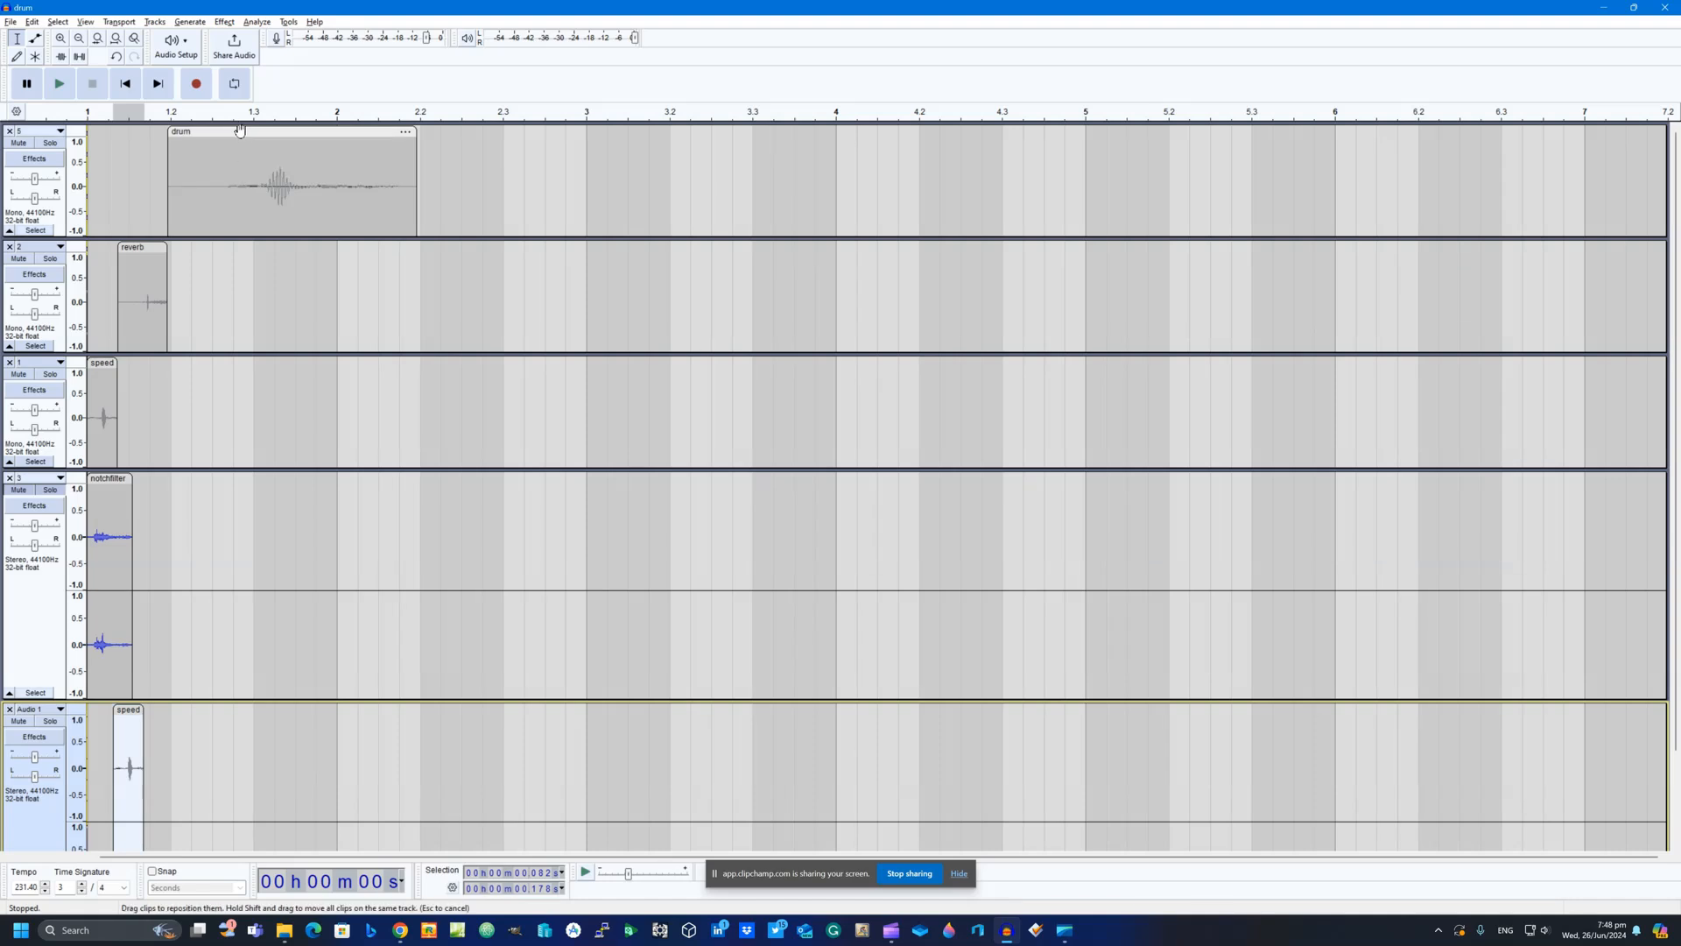
{"action": "left_click", "coordinate": [289, 182]}
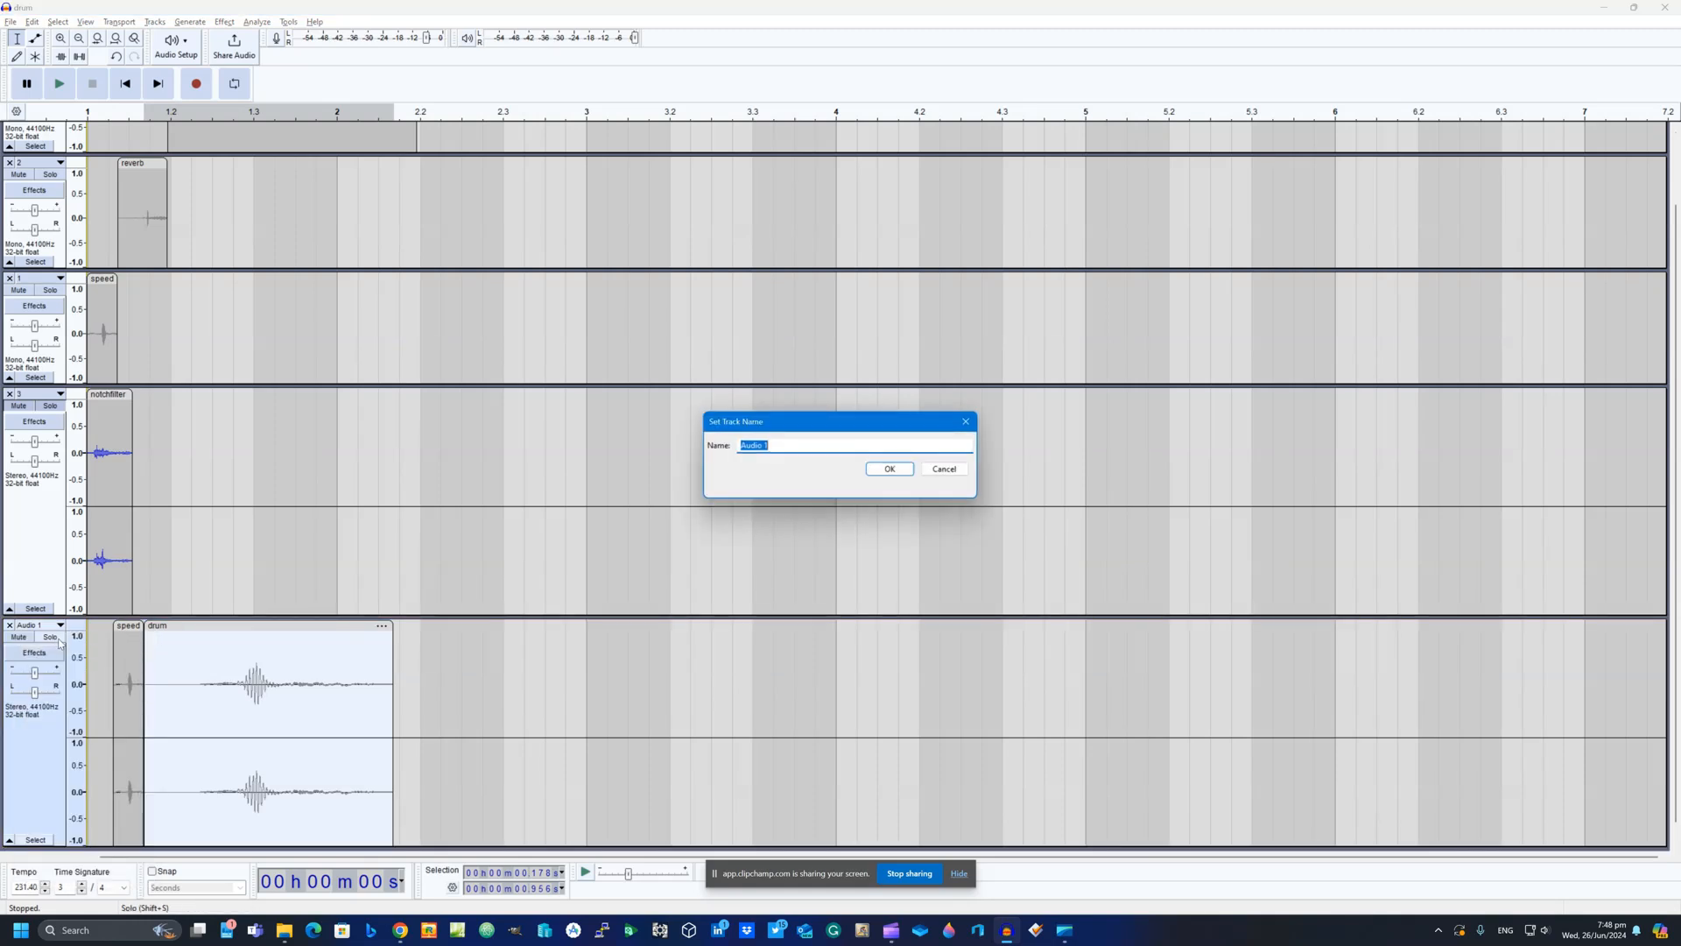
{"action": "left_click", "coordinate": [888, 469]}
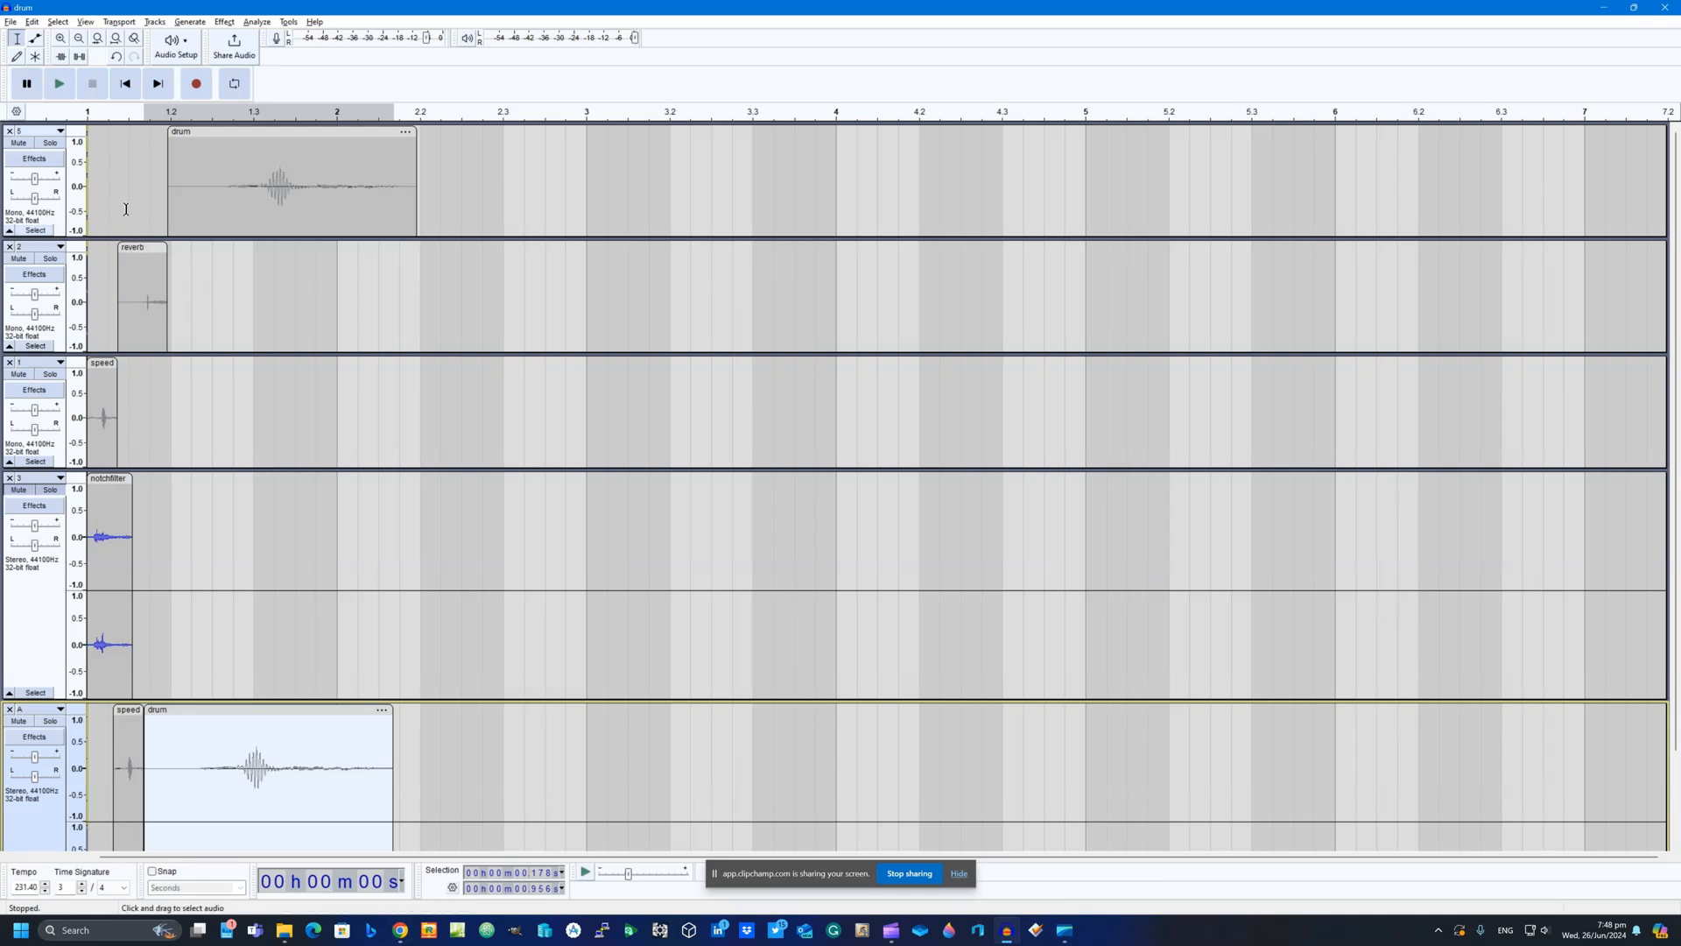
- Add a stereo track named B holding the reverb clip then the drum clip
{"action": "left_click", "coordinate": [154, 21]}
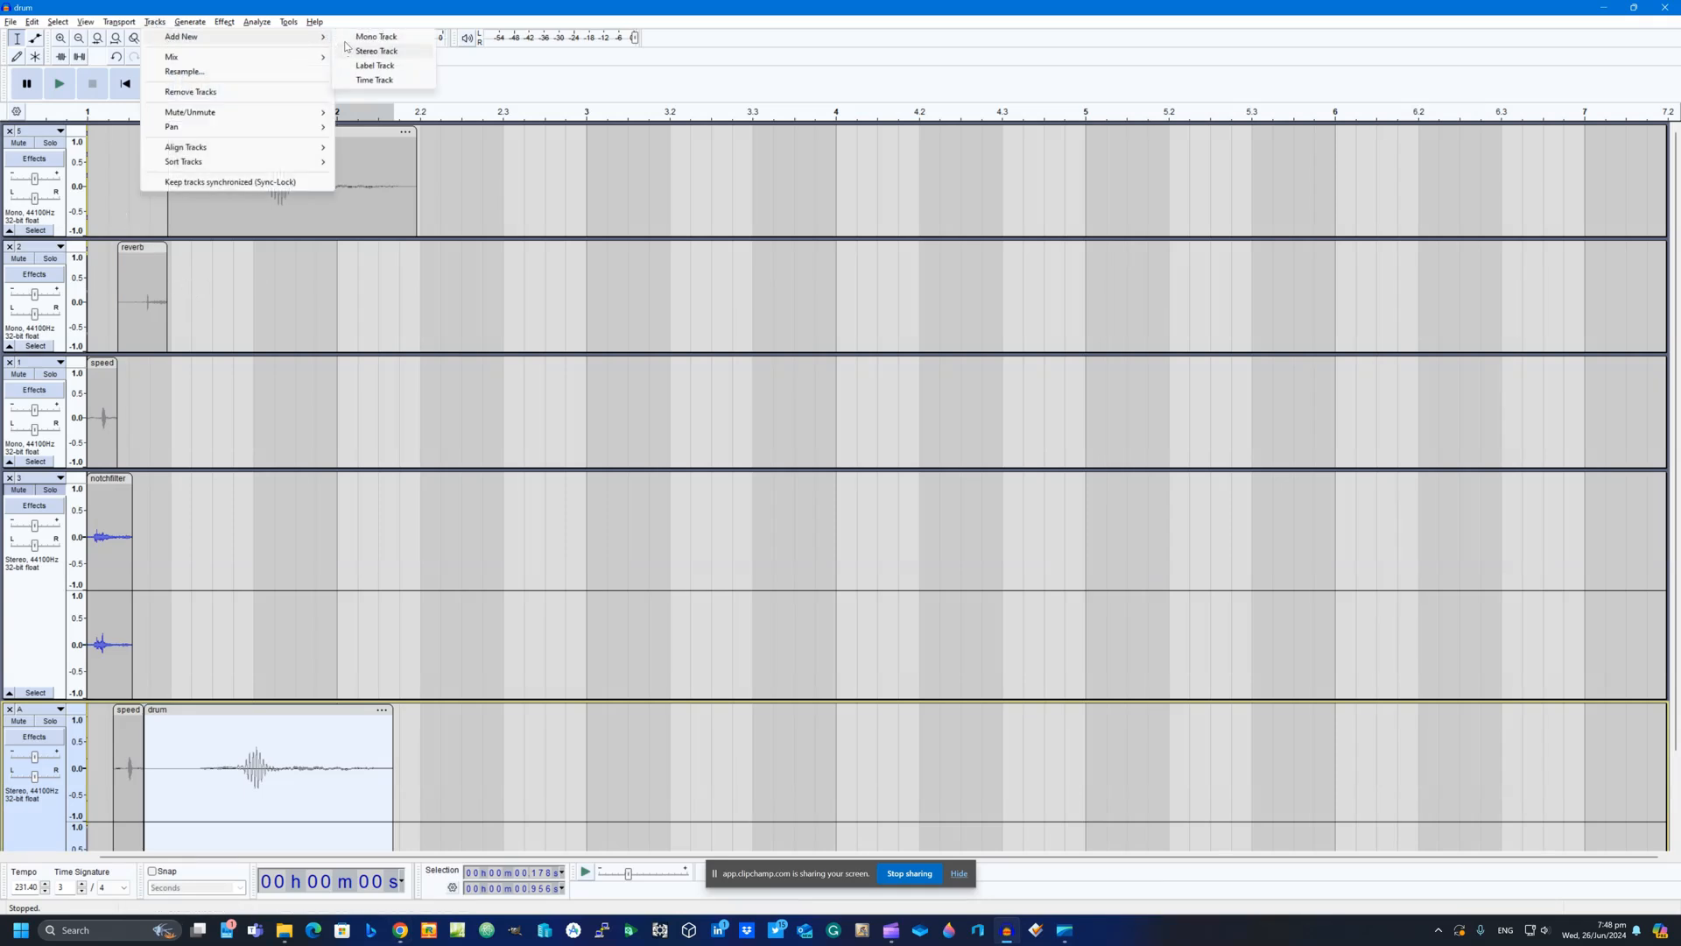
{"action": "left_click", "coordinate": [377, 51]}
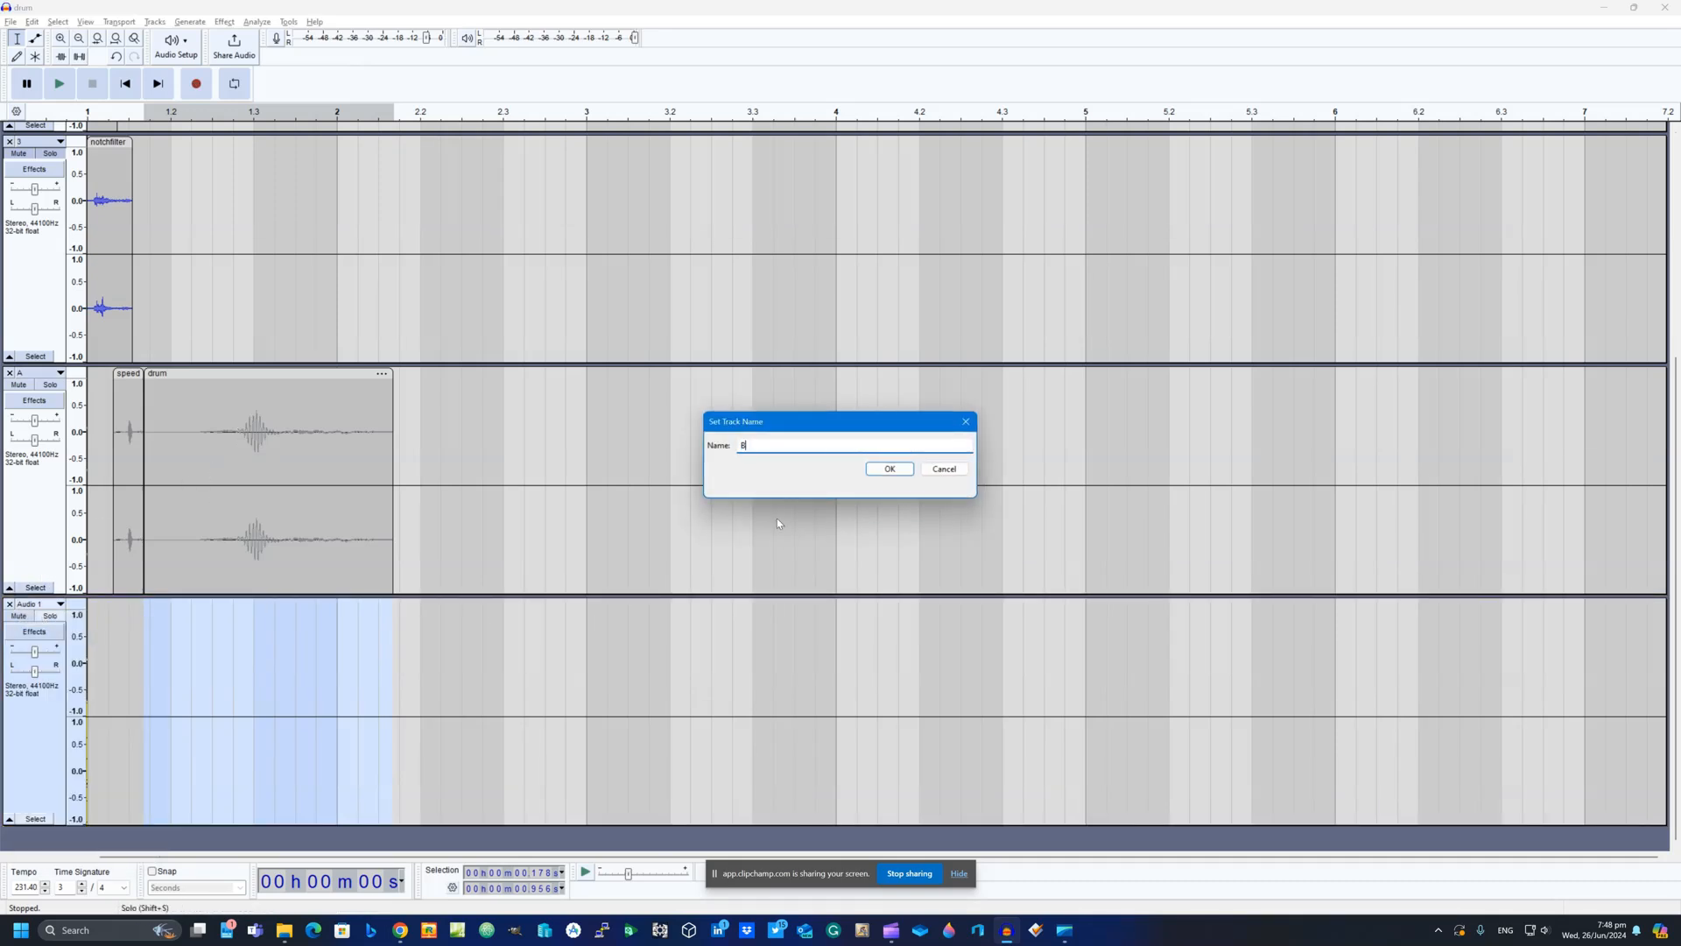
{"action": "left_click", "coordinate": [888, 469]}
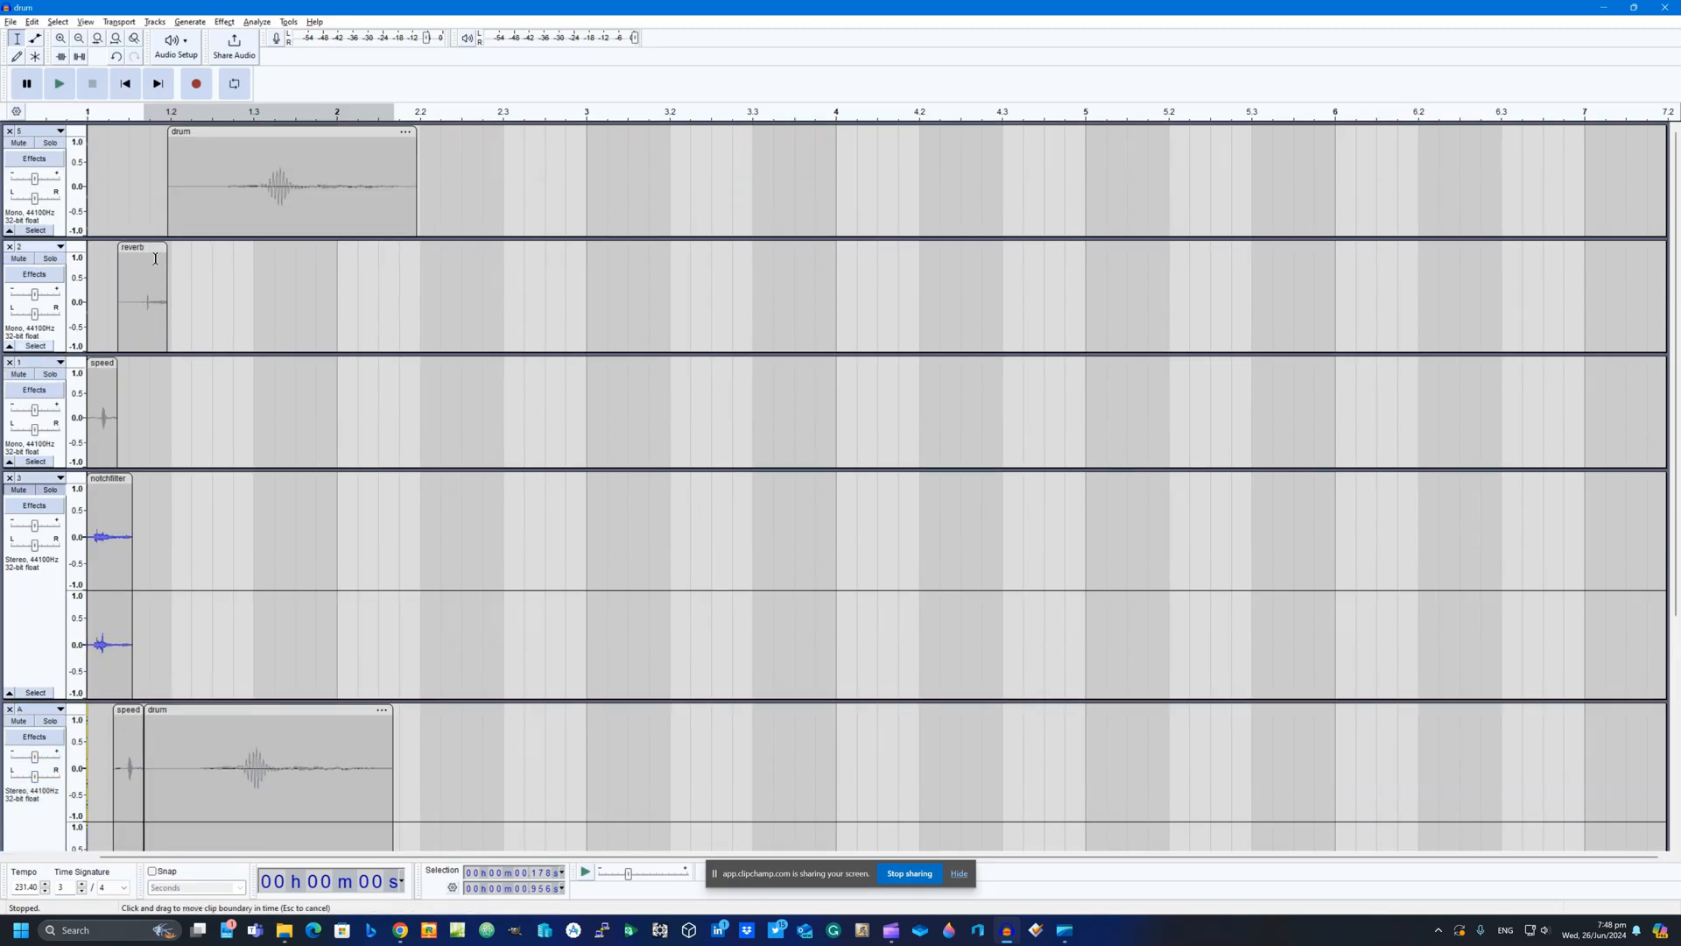
{"action": "scroll", "scroll_direction": "down", "scroll_amount": 3}
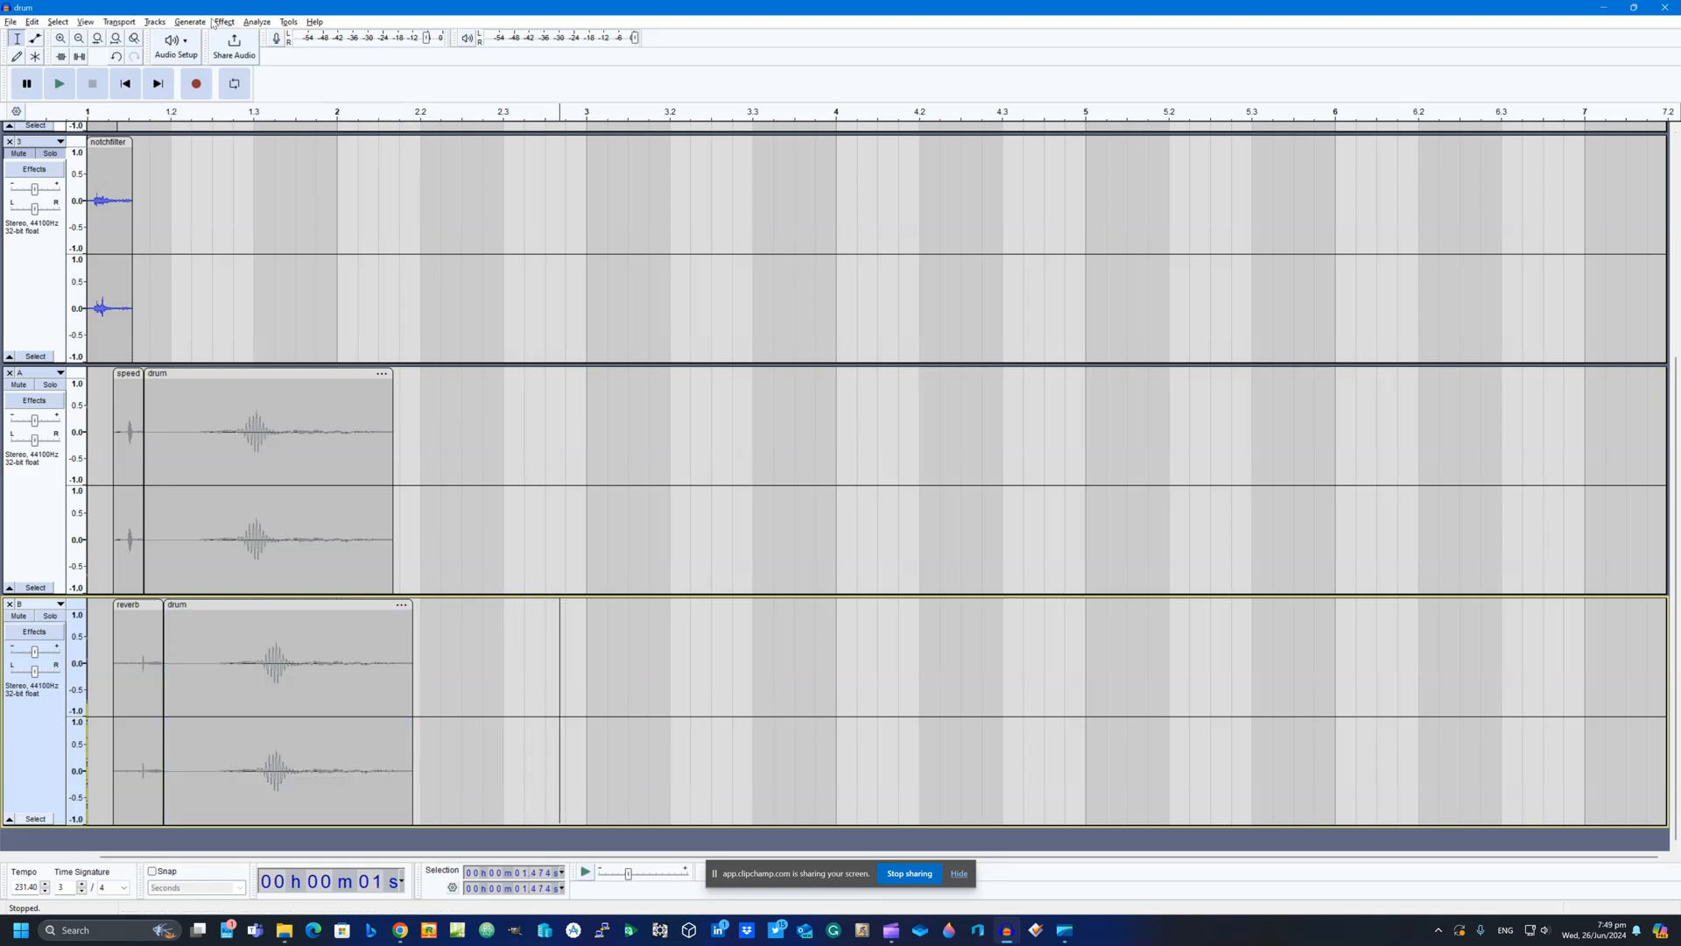
- Add a stereo track with notchfilter then drum clips and rename it C
{"action": "left_click", "coordinate": [154, 21]}
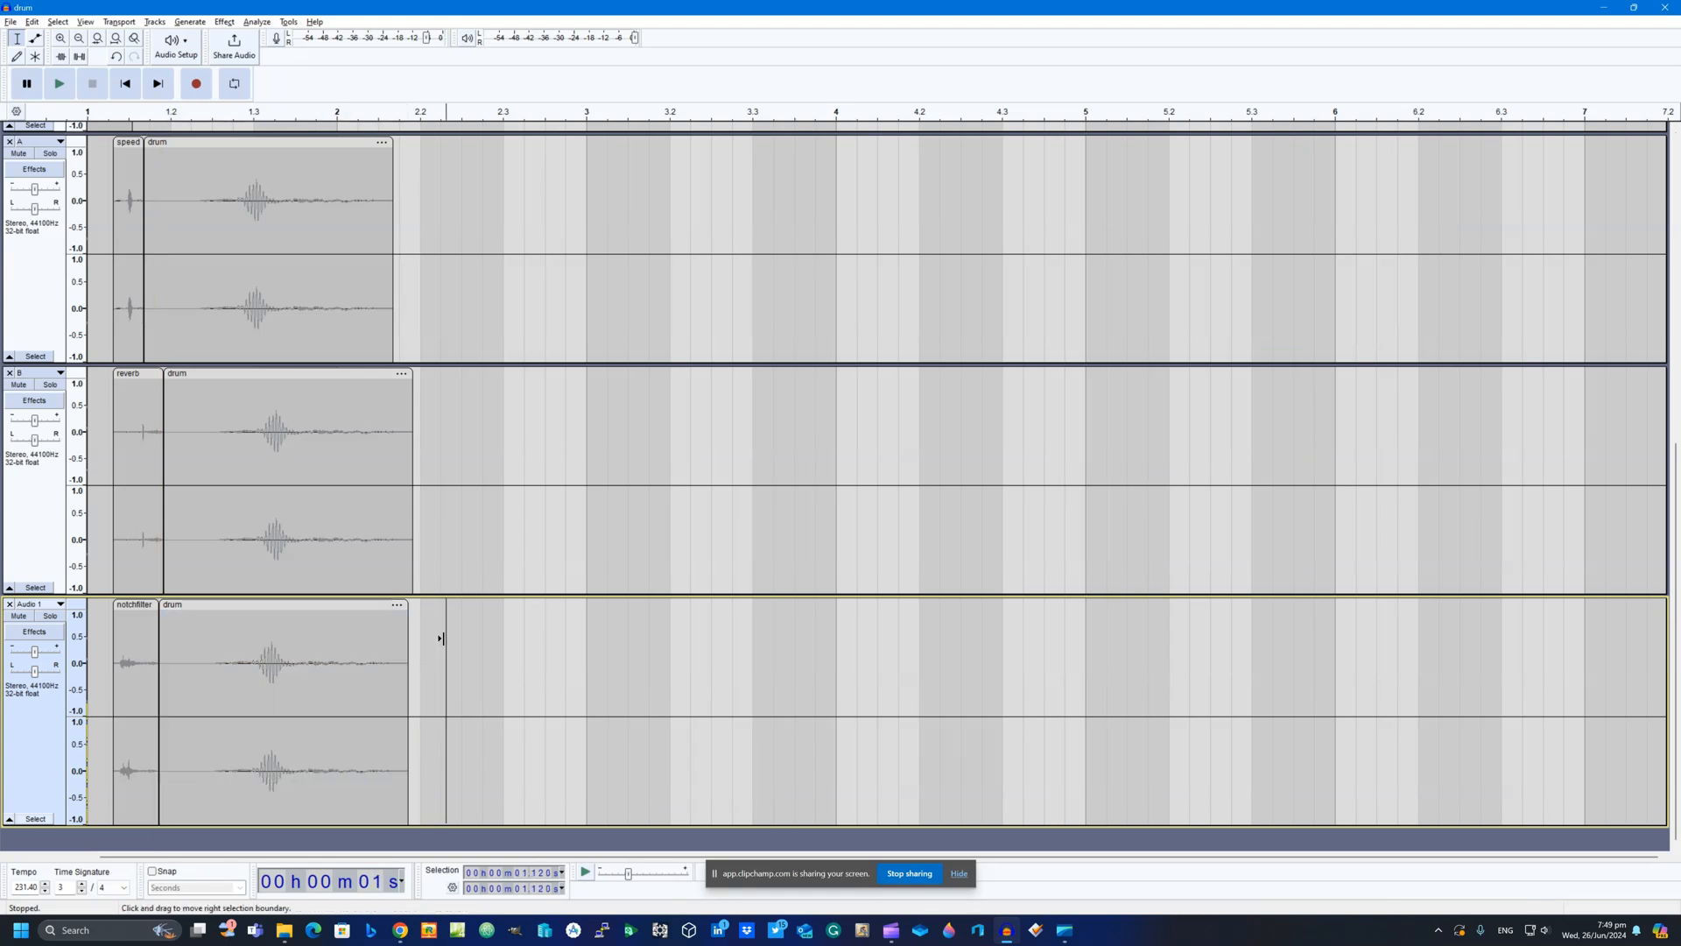
{"action": "left_click", "coordinate": [58, 604]}
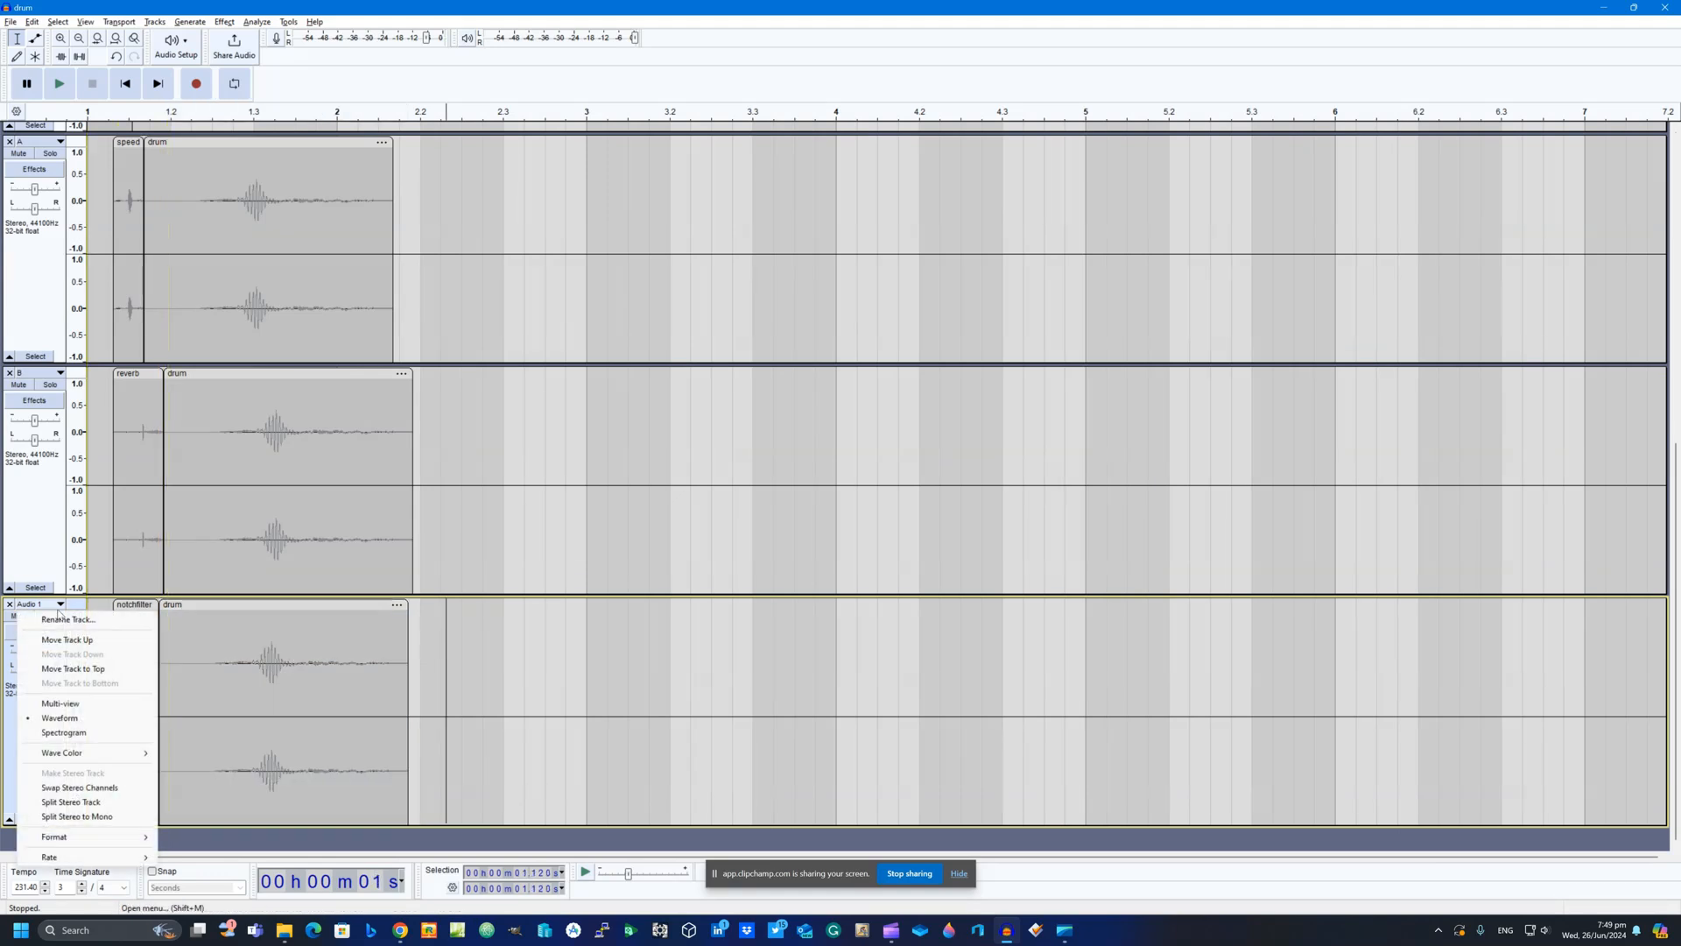
{"action": "left_click", "coordinate": [67, 620]}
{"action": "type", "text": "C"}
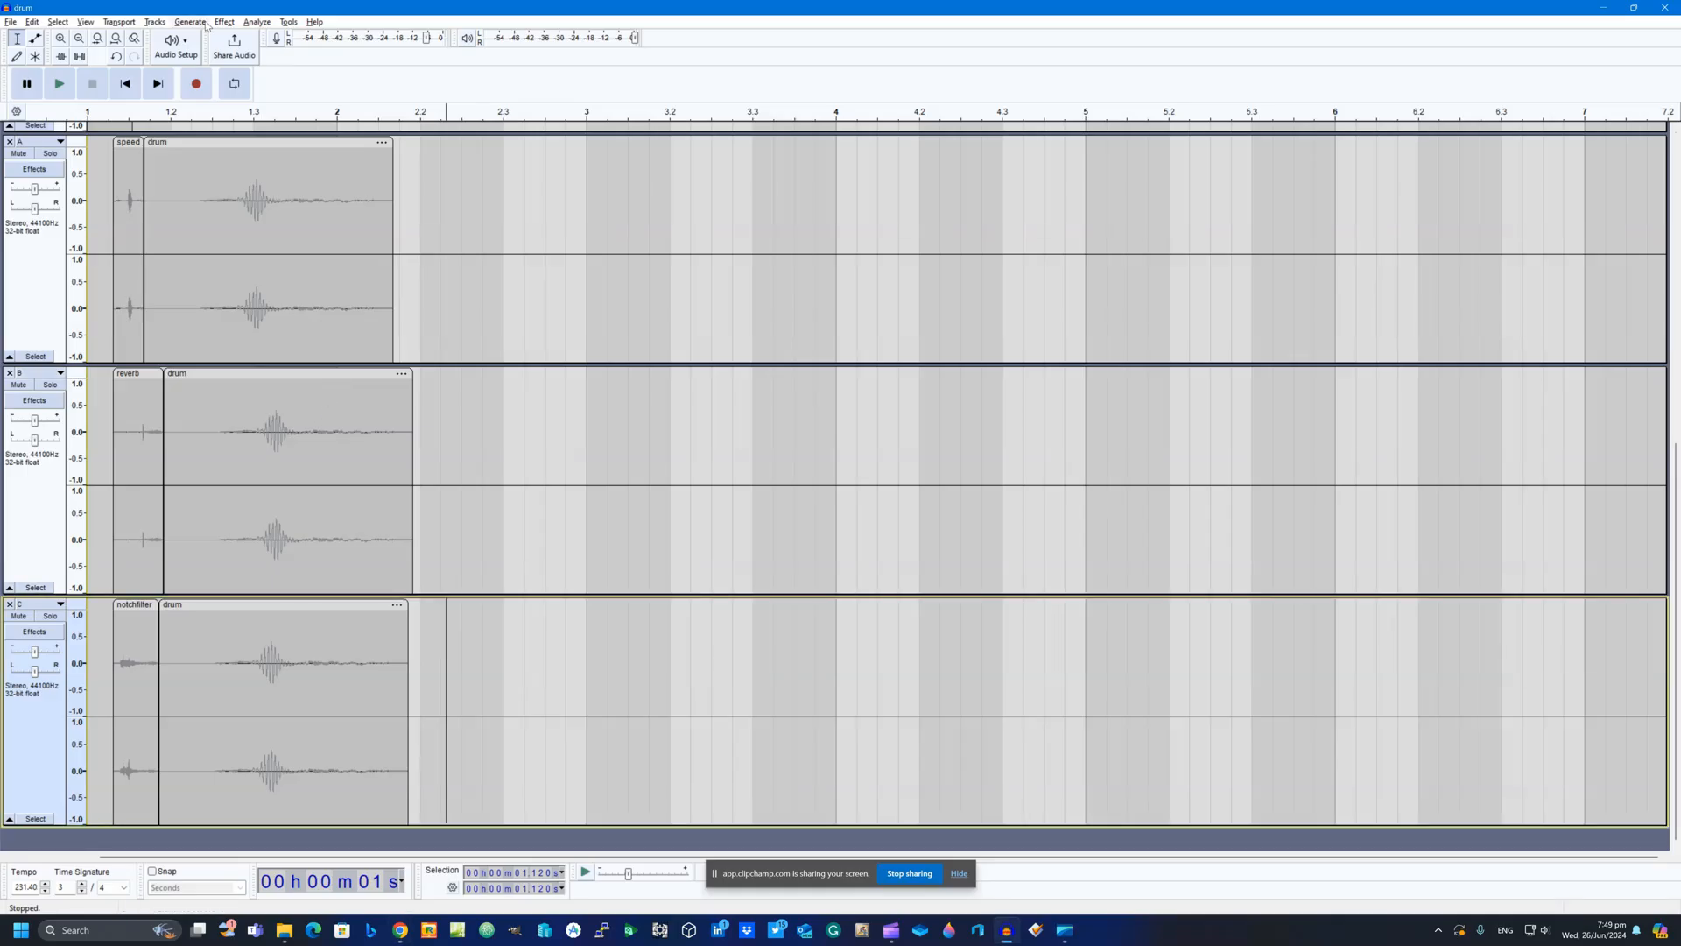
- Fill a new stereo track with notchfilter, reverb, speed, reverb clips, each followed by drum
{"action": "left_click", "coordinate": [154, 21]}
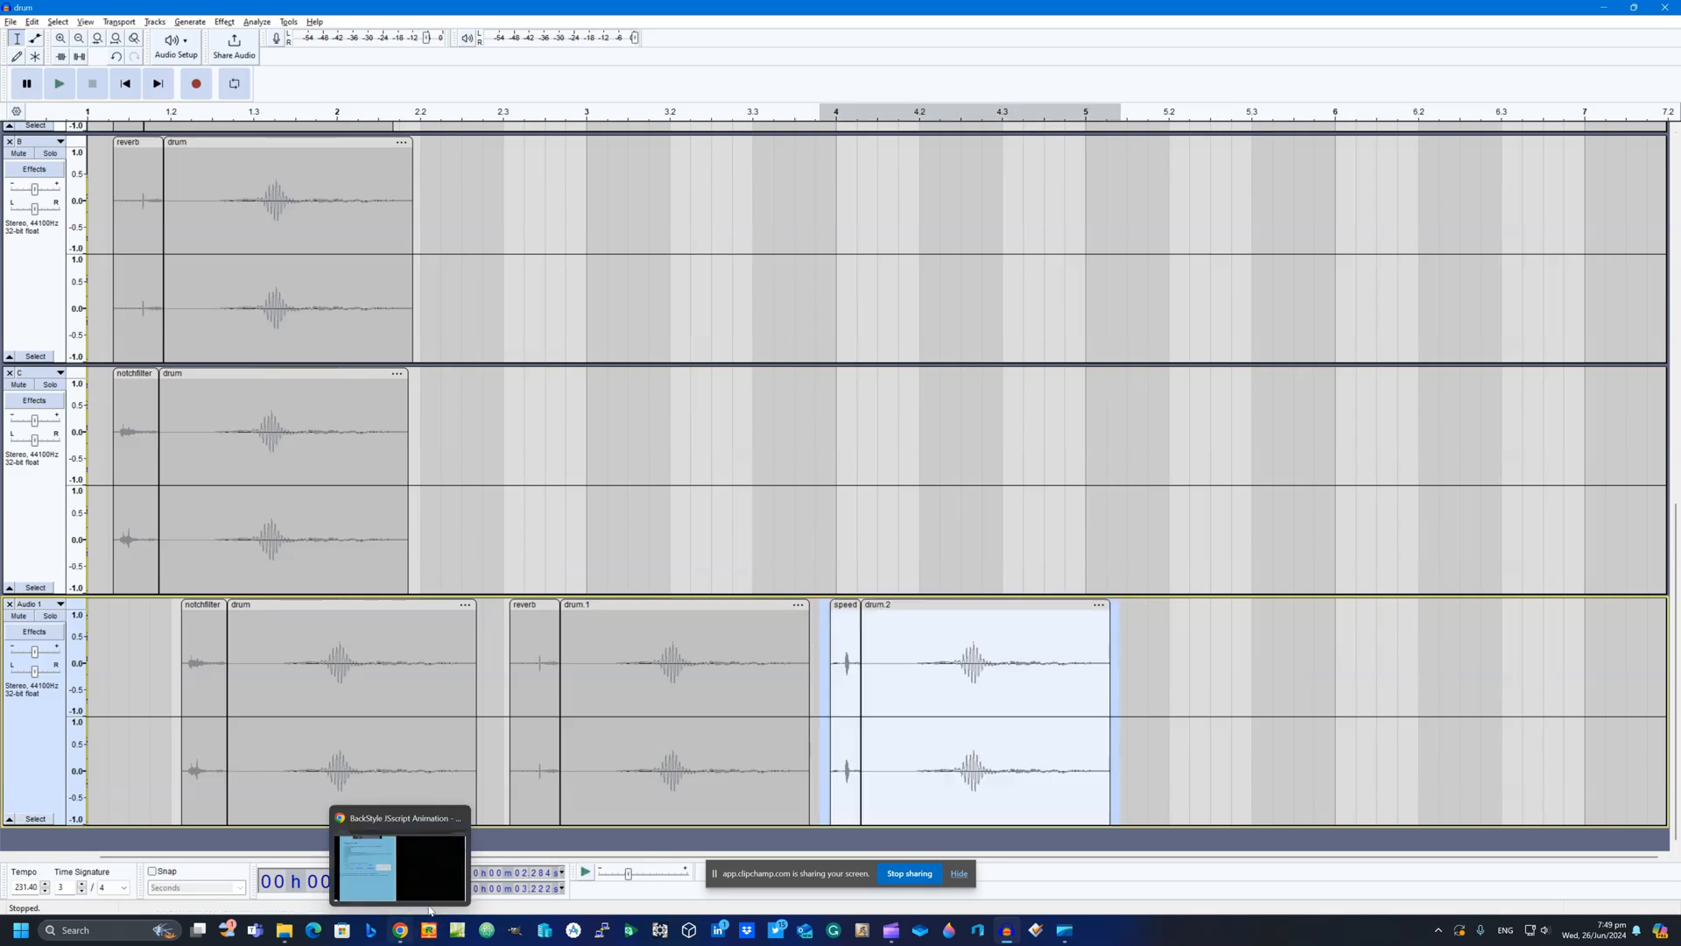
{"action": "left_click", "coordinate": [398, 863]}
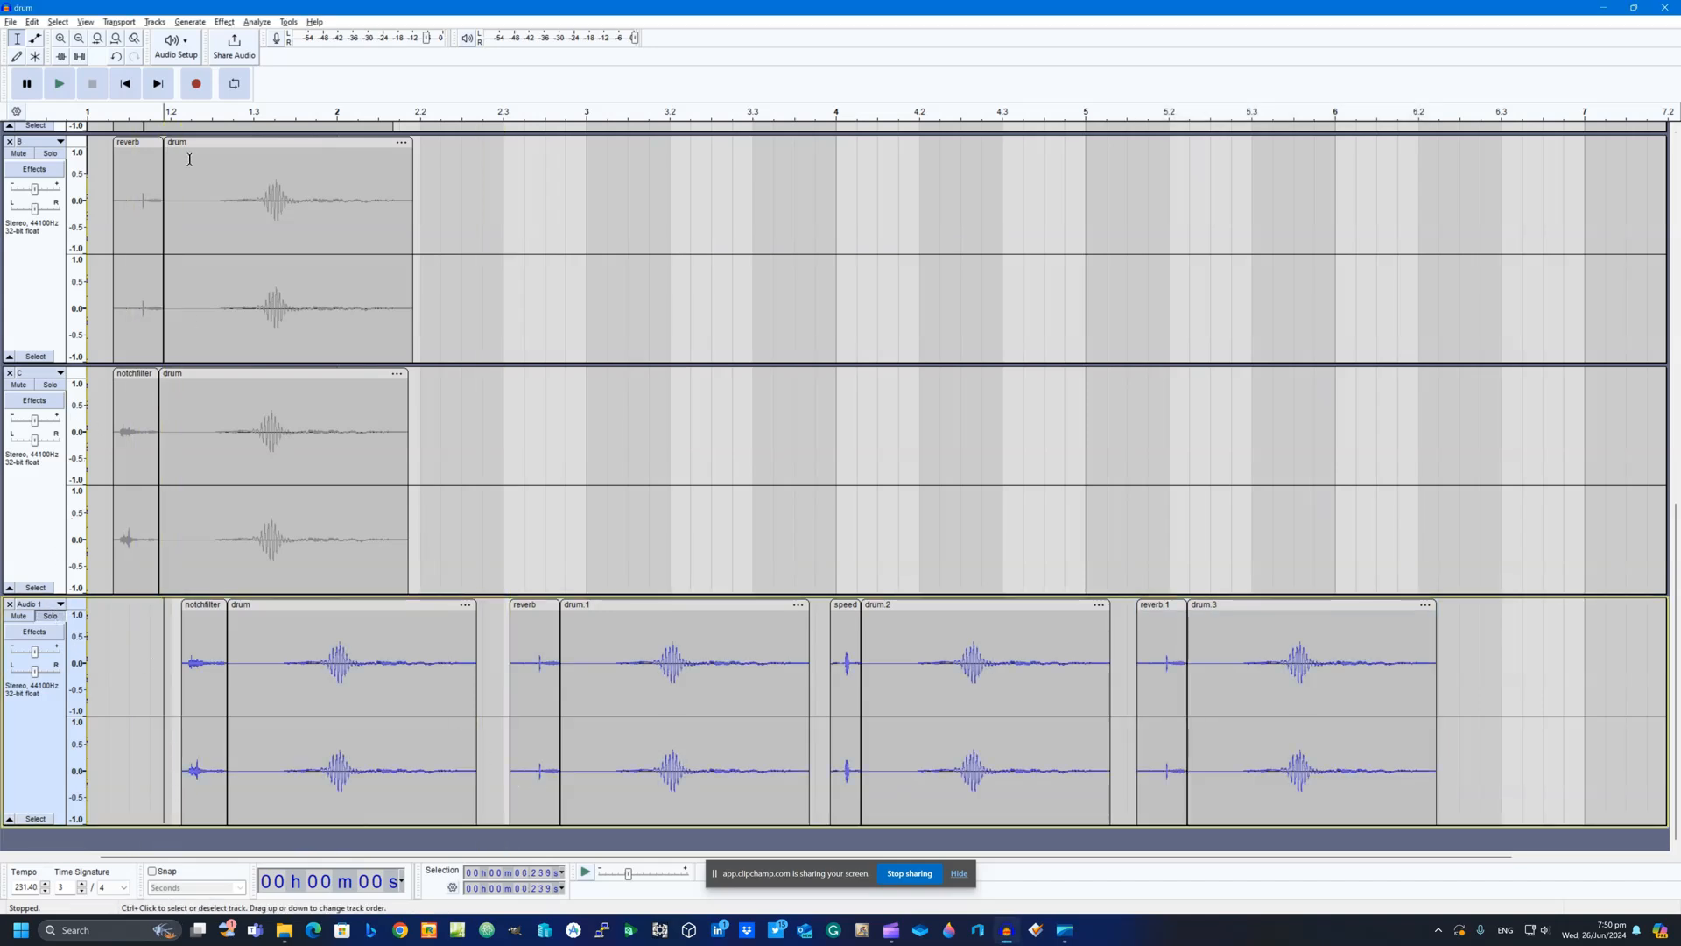
{"action": "left_click", "coordinate": [60, 84]}
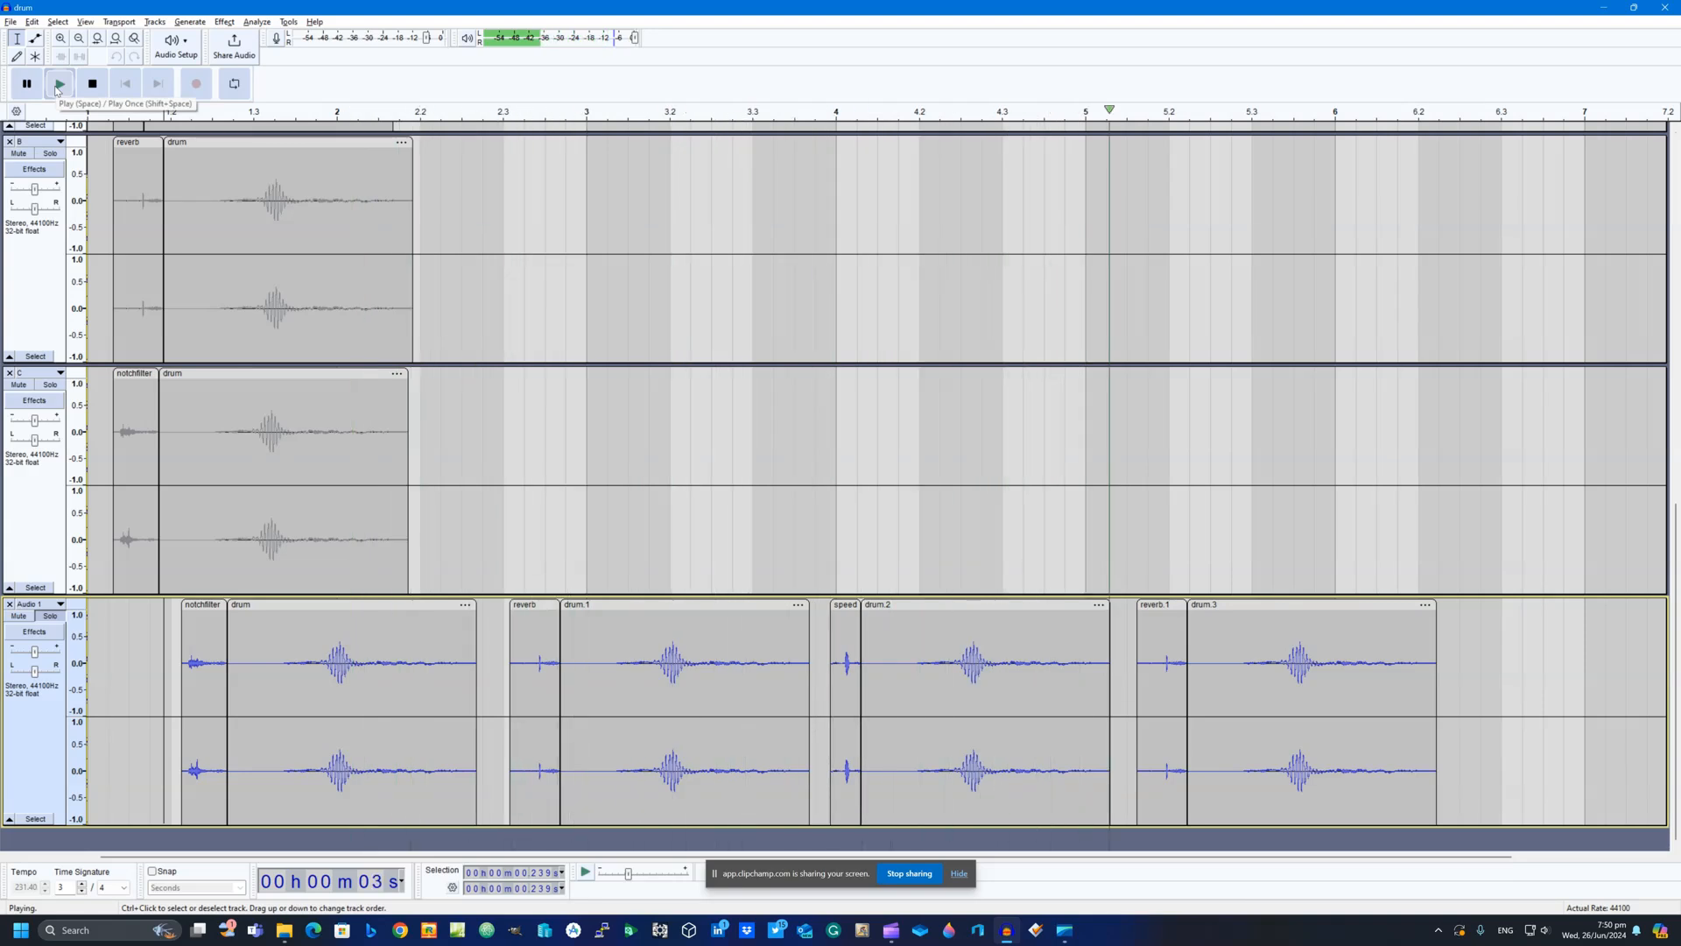
- Audition the alternating effect-and-drum track and select its whole clip sequence
{"action": "left_click", "coordinate": [91, 84]}
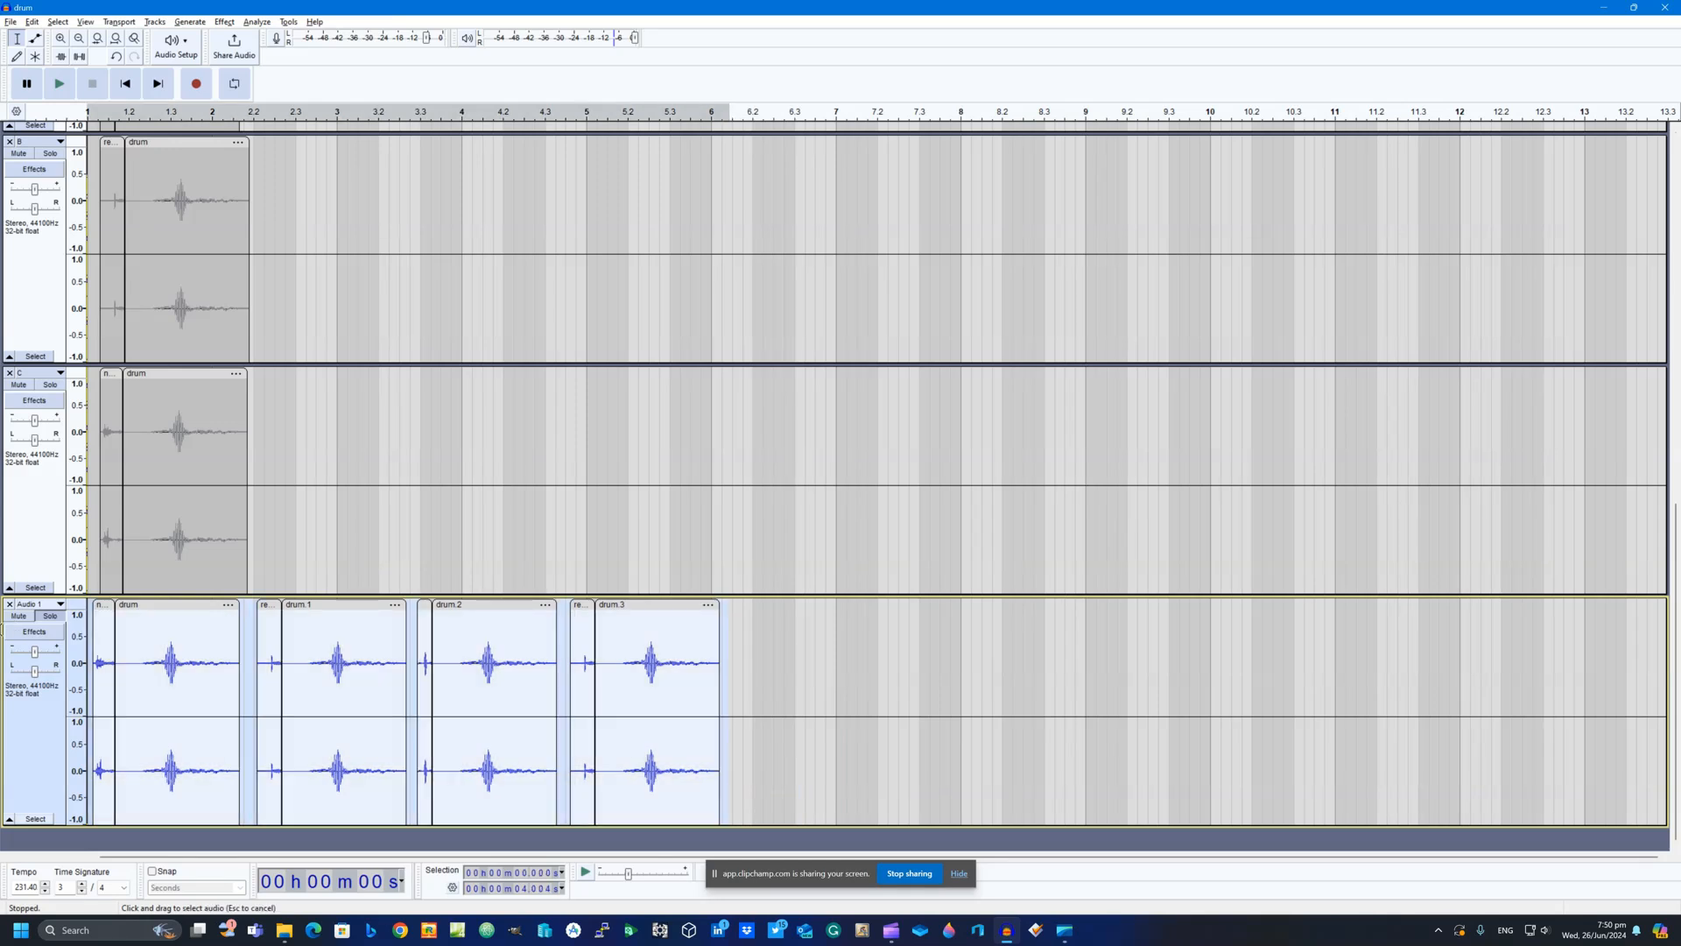
- Repeat the selected sequence 20 times with the Repeat effect and play the extended beat
{"action": "left_click", "coordinate": [222, 22]}
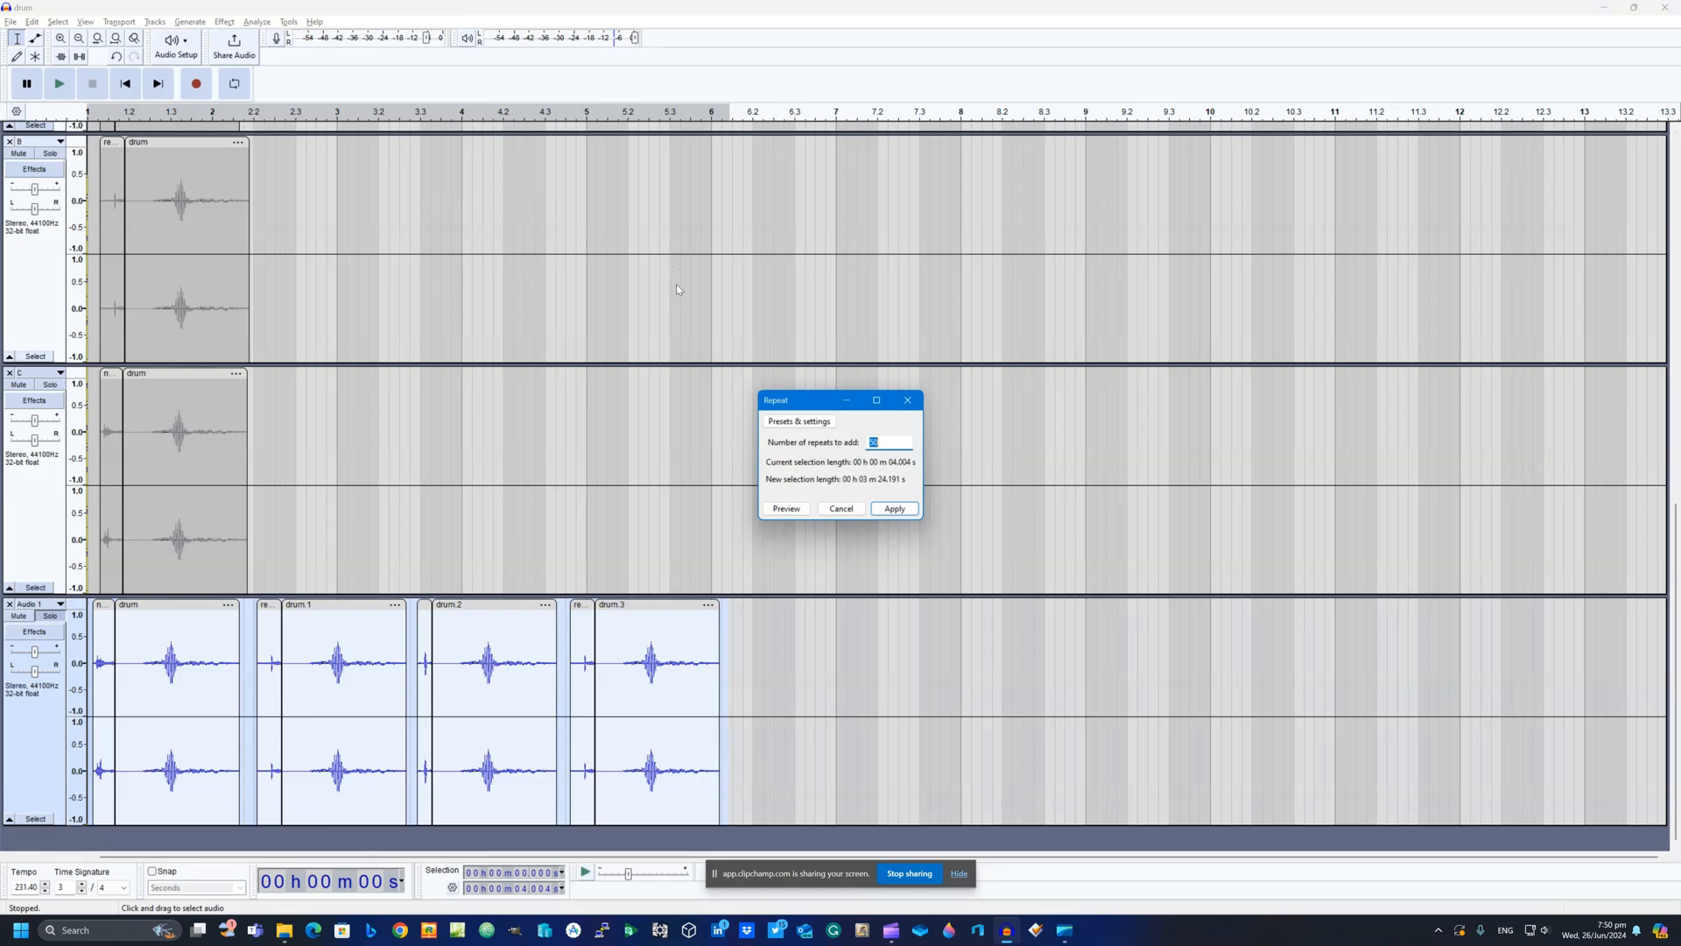
{"action": "type", "text": "20"}
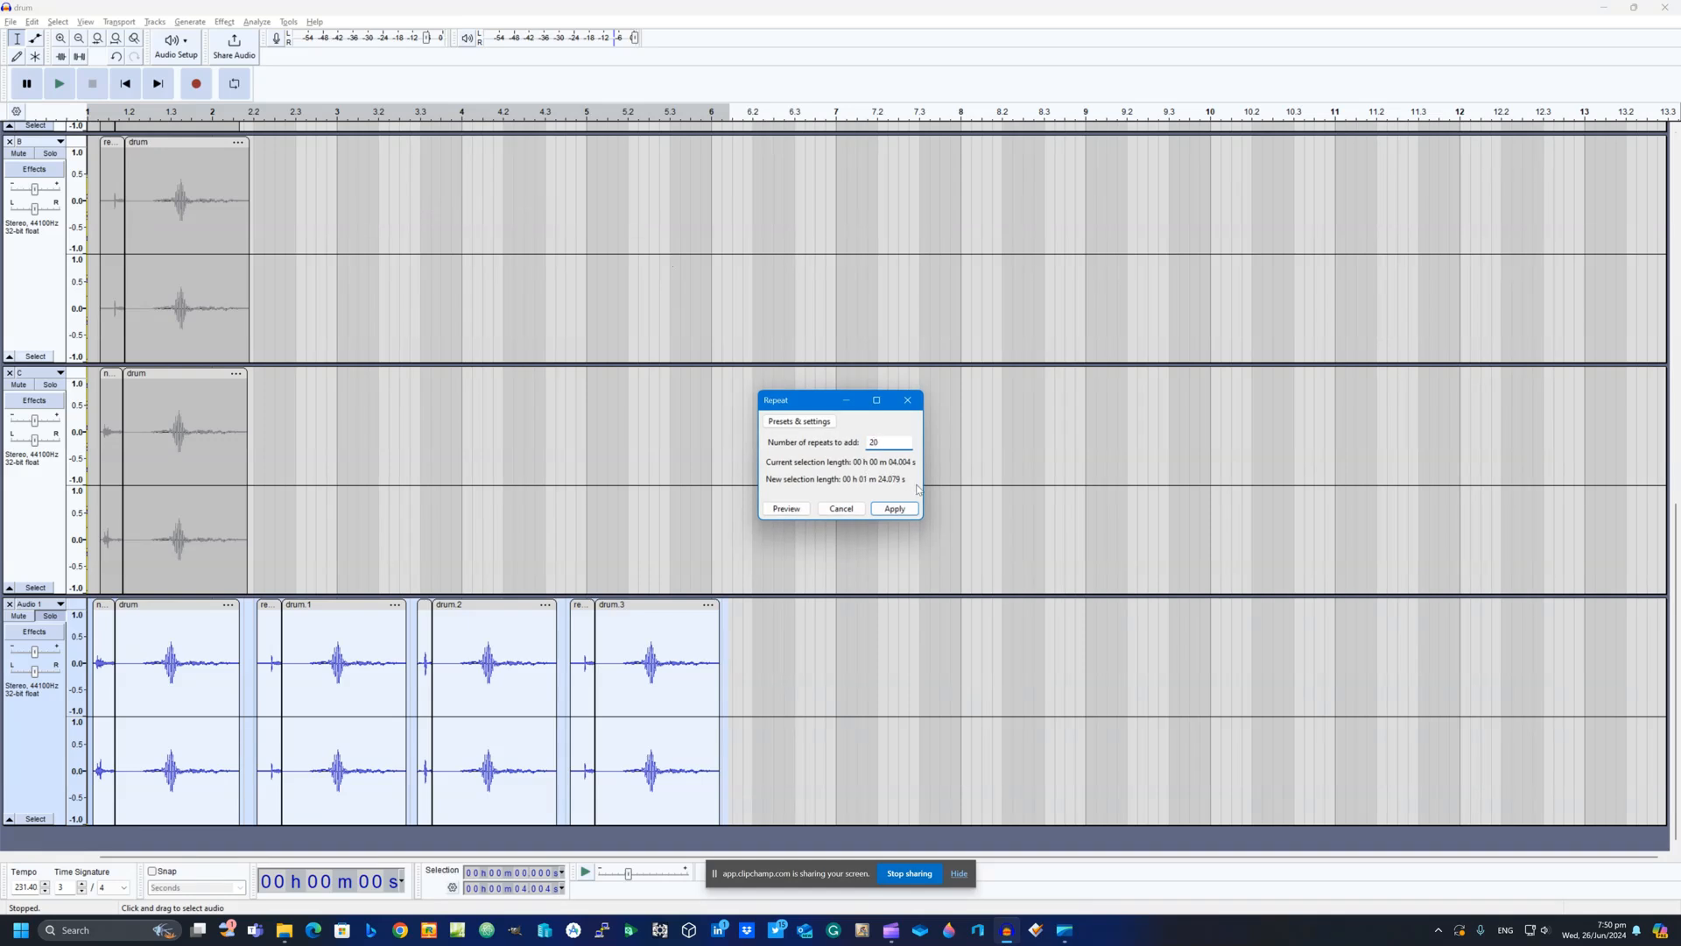
{"action": "left_click", "coordinate": [893, 508]}
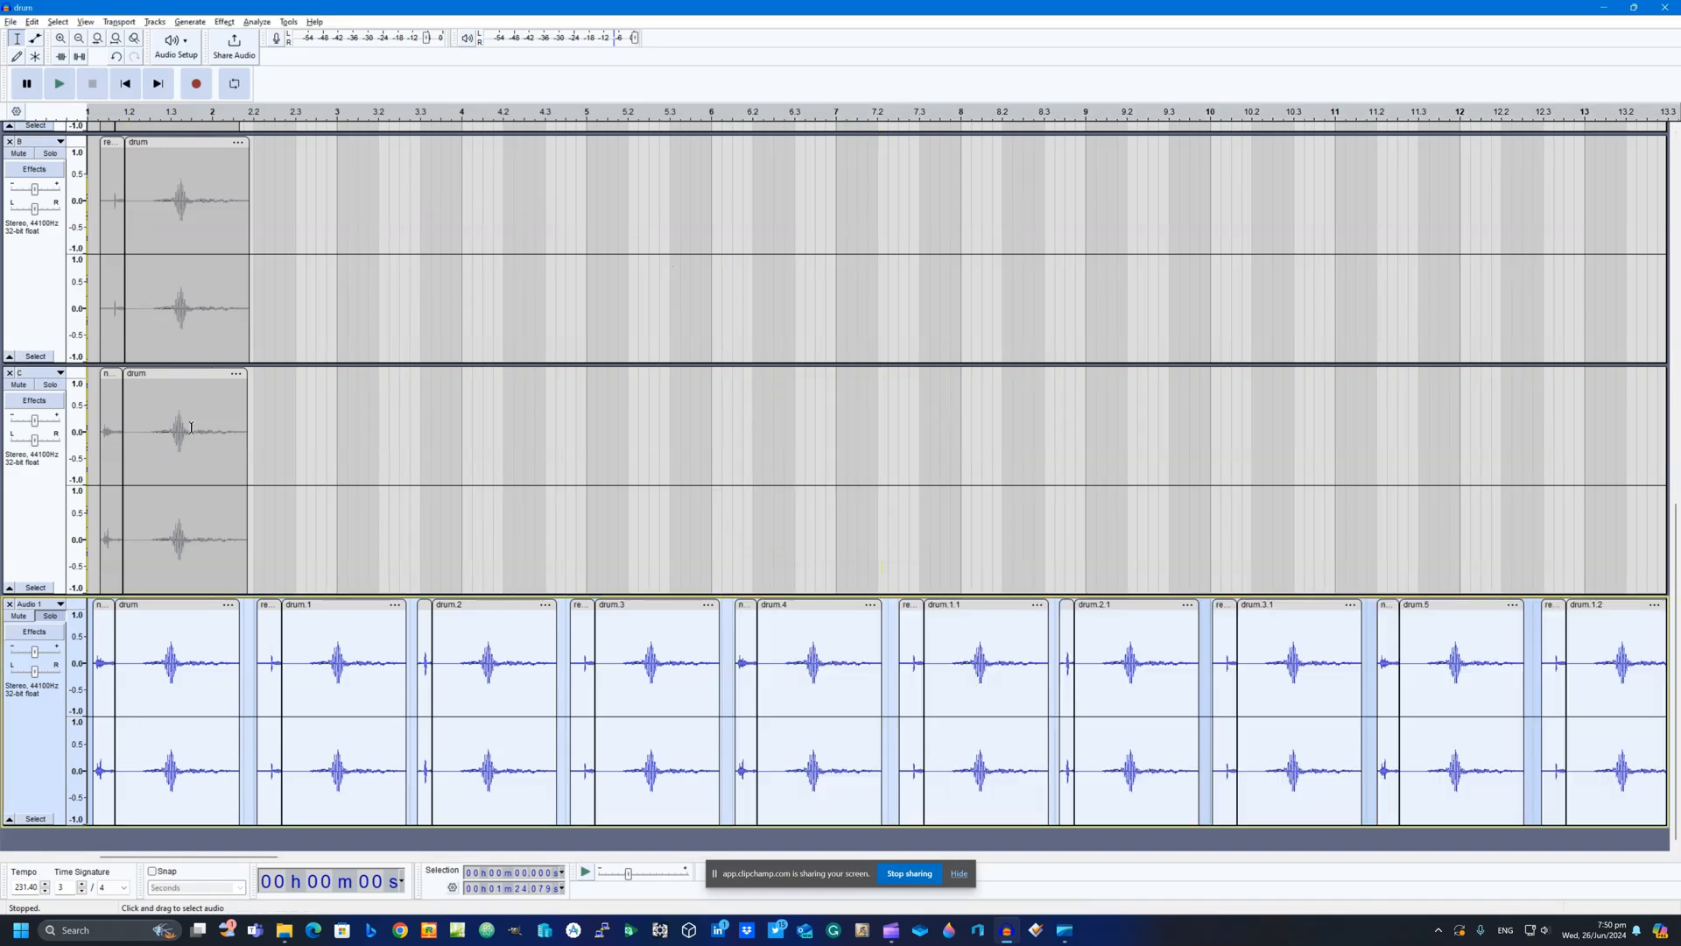
{"action": "left_click", "coordinate": [60, 82]}
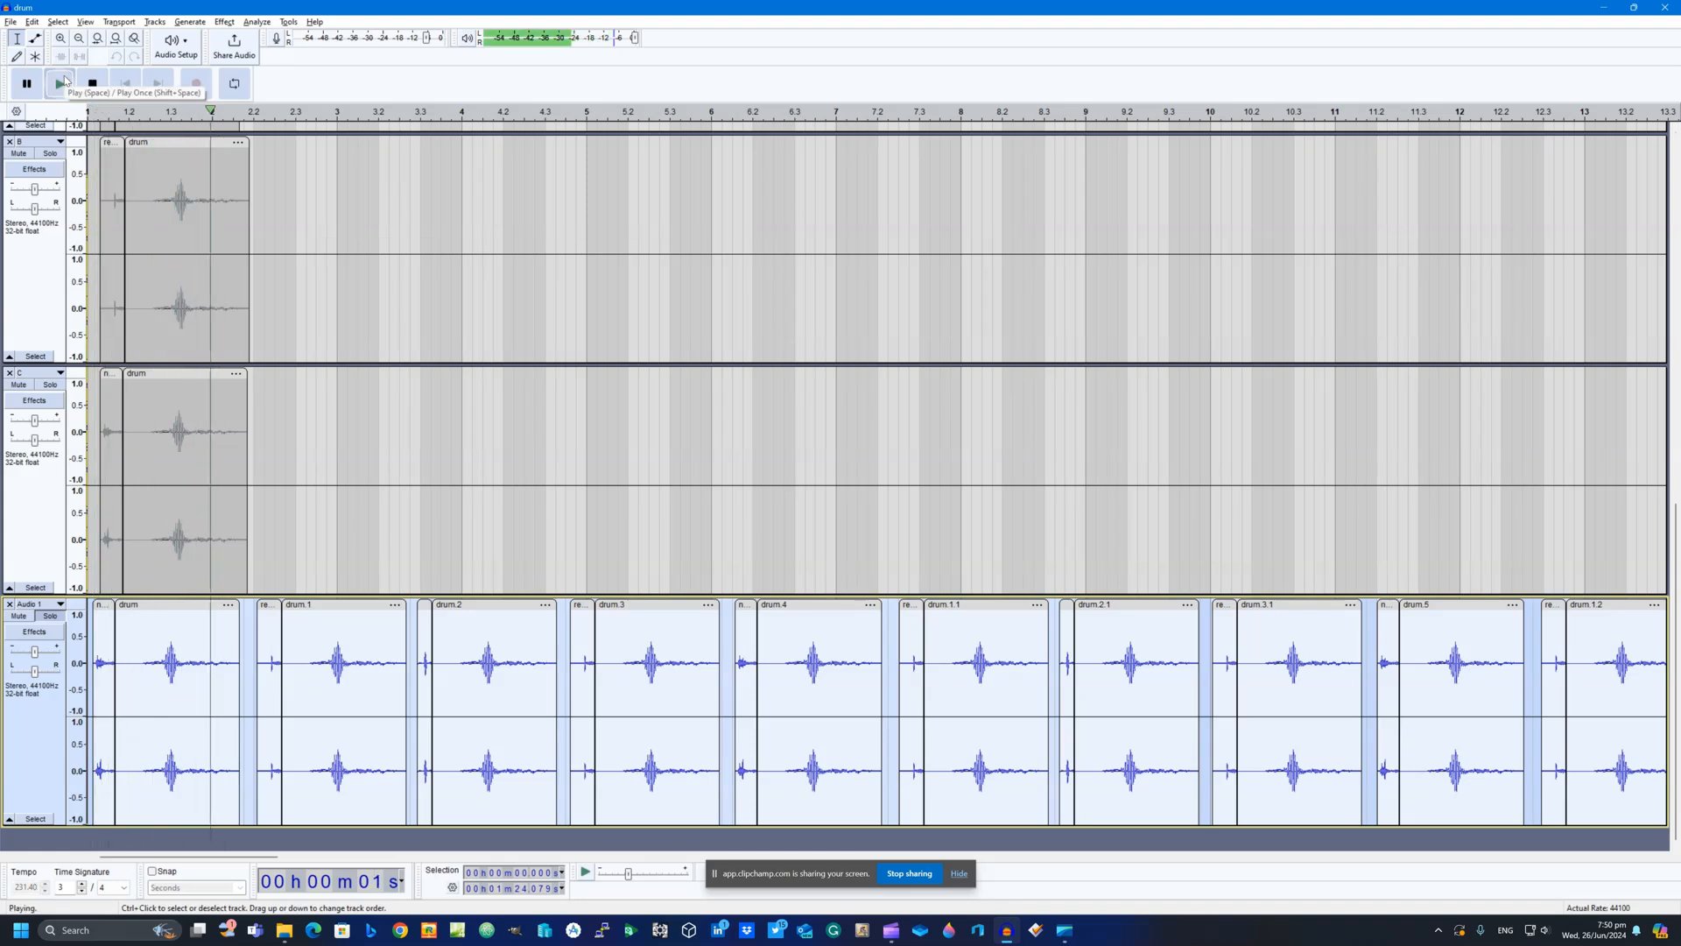